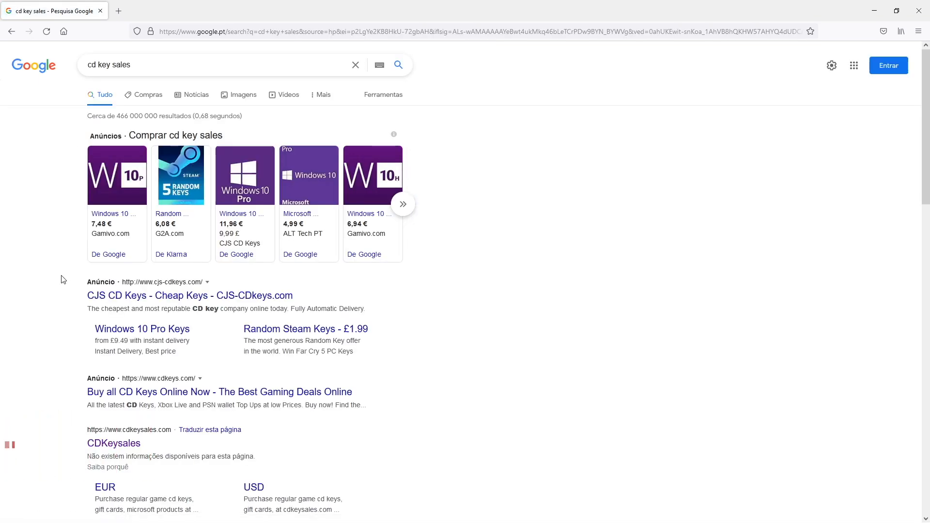
Search CDKeySales for 'windows 10' and open the MS Windows 10 Pro OEM CD-KEY GLOBAL listing.
click(113, 443)
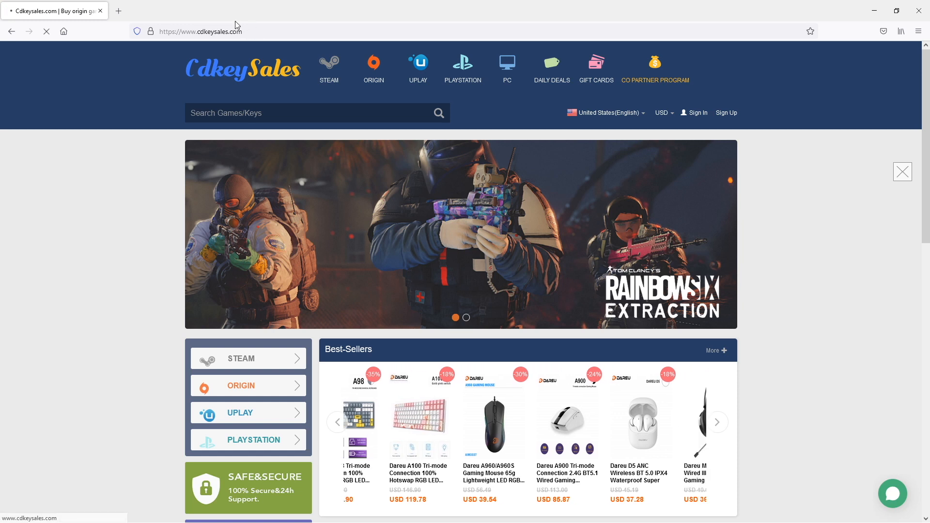
text(windows 10)
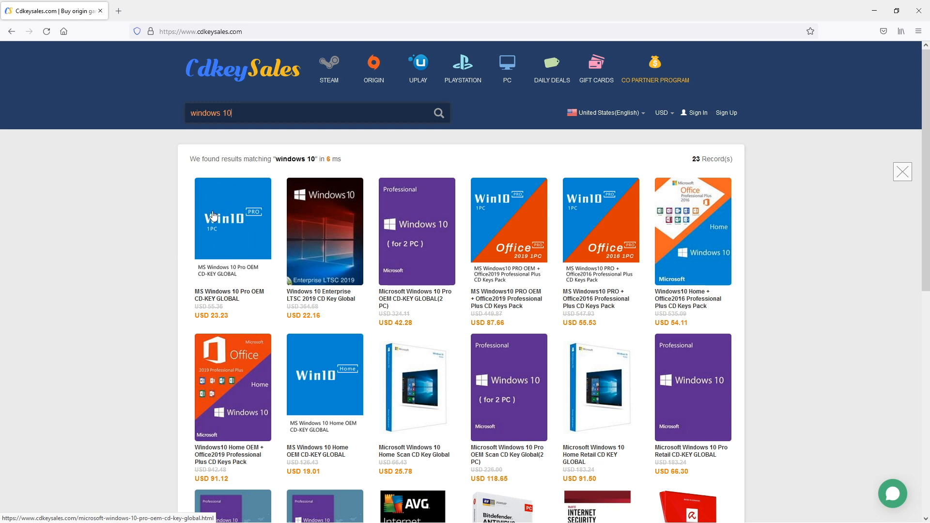
click(232, 218)
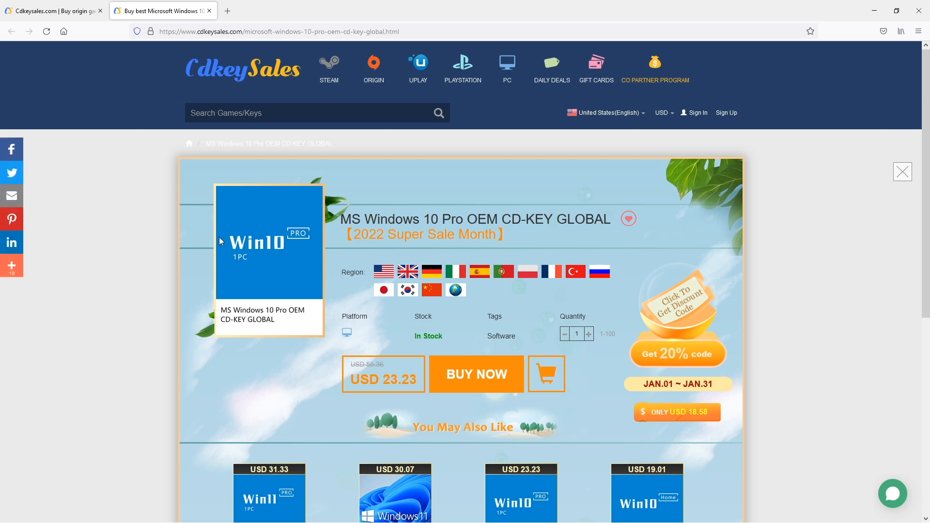
Buy the Windows 10 Pro key with promo code RJCK, cutting USD 23.23 to 15.1.
click(697, 112)
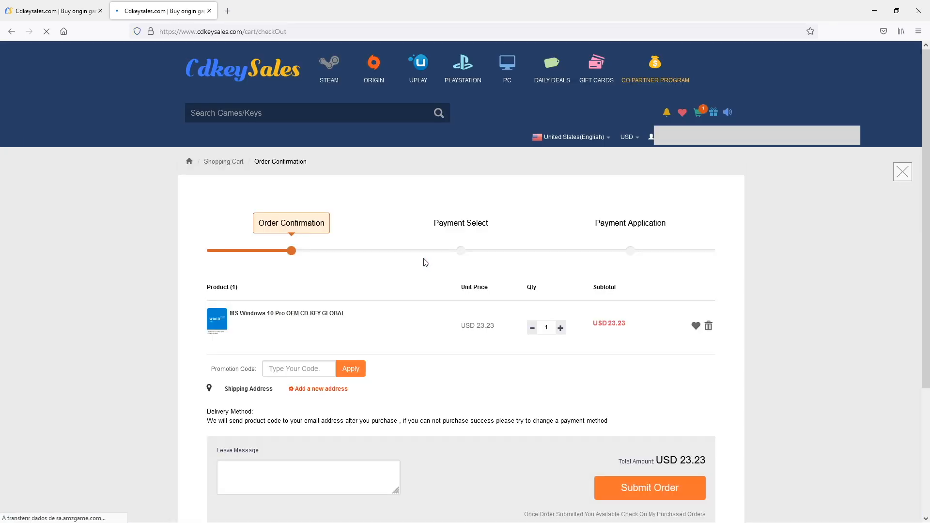
text(RJ)
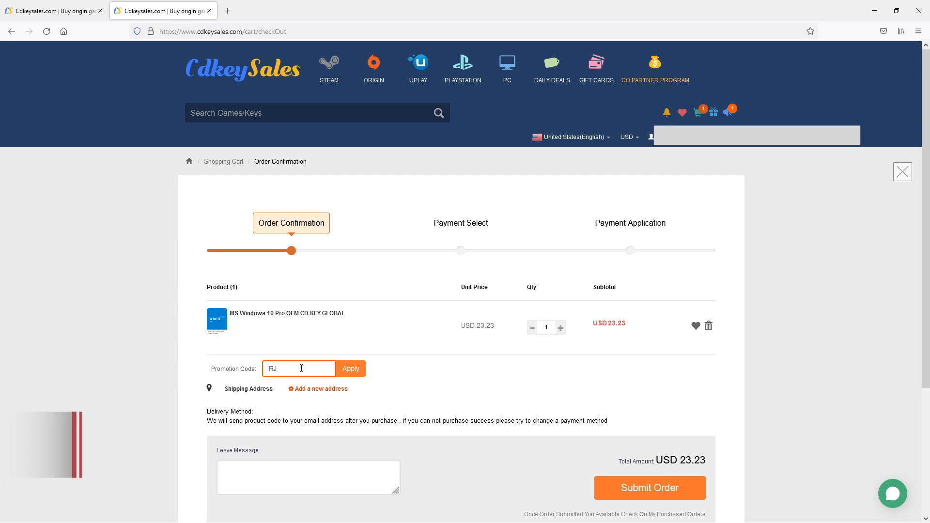
text(CK)
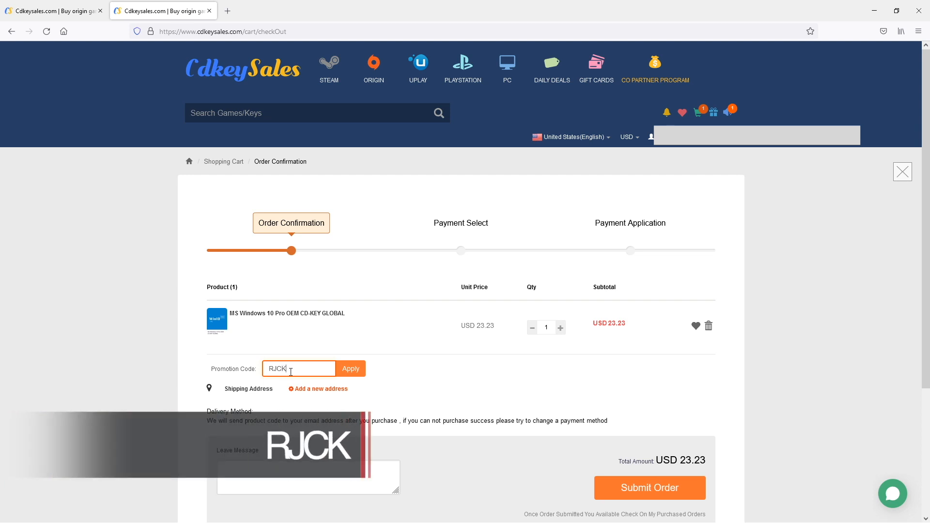
click(350, 368)
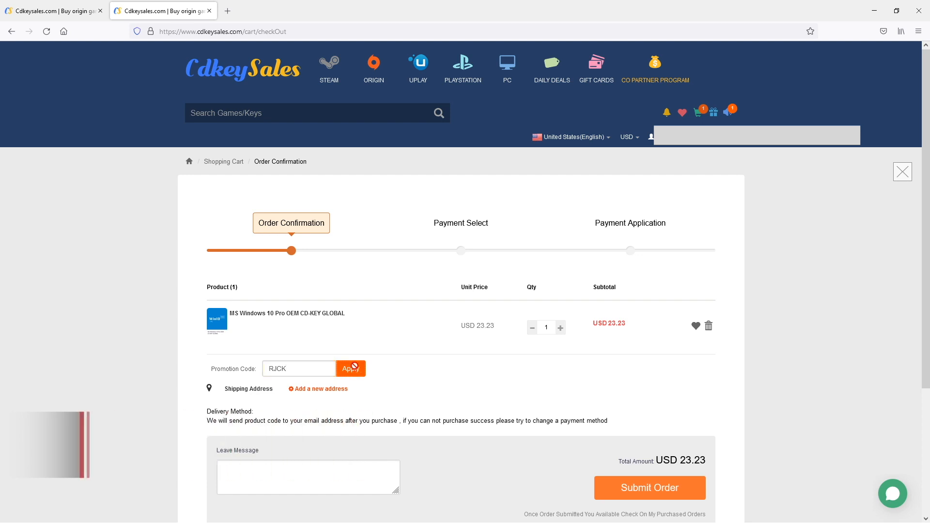
click(299, 369)
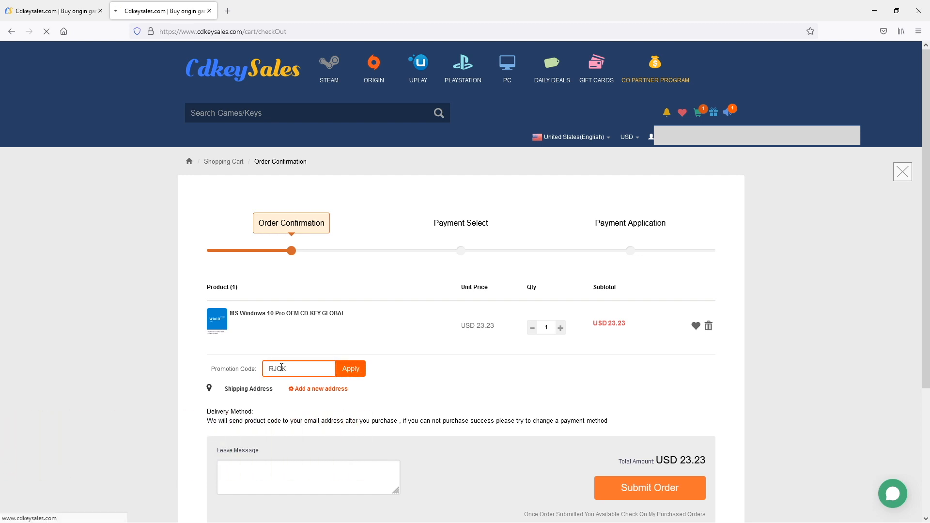
click(350, 368)
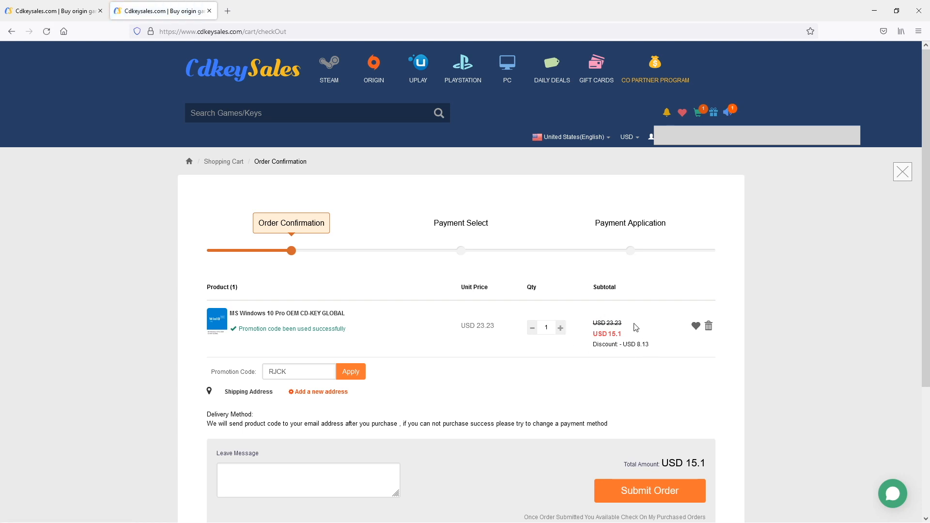
Submit the discounted order to reach payment selection.
click(649, 490)
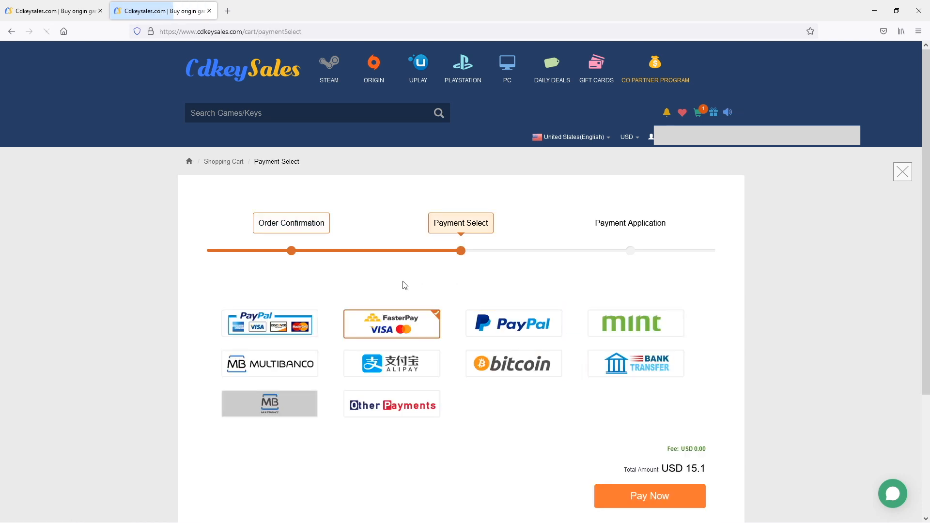
Pay the USD 15.1 order via FasterPay, then reach the Windows Activation settings.
click(649, 496)
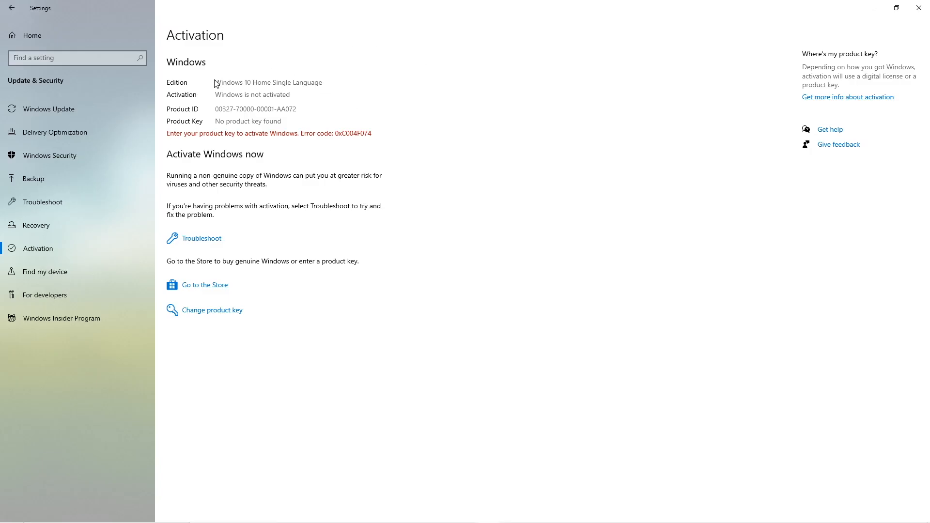
Enter the purchased key via Change product key, hitting activation error 0xc004f050.
click(211, 310)
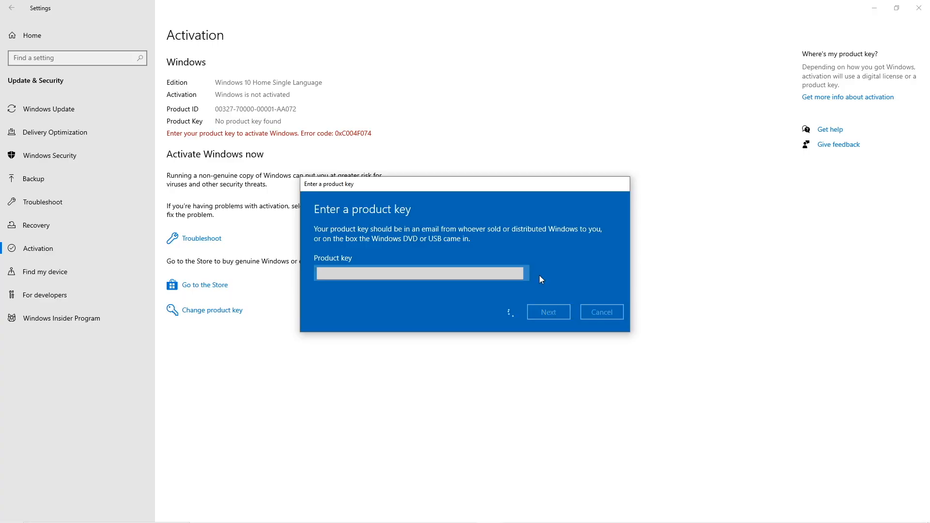
click(547, 311)
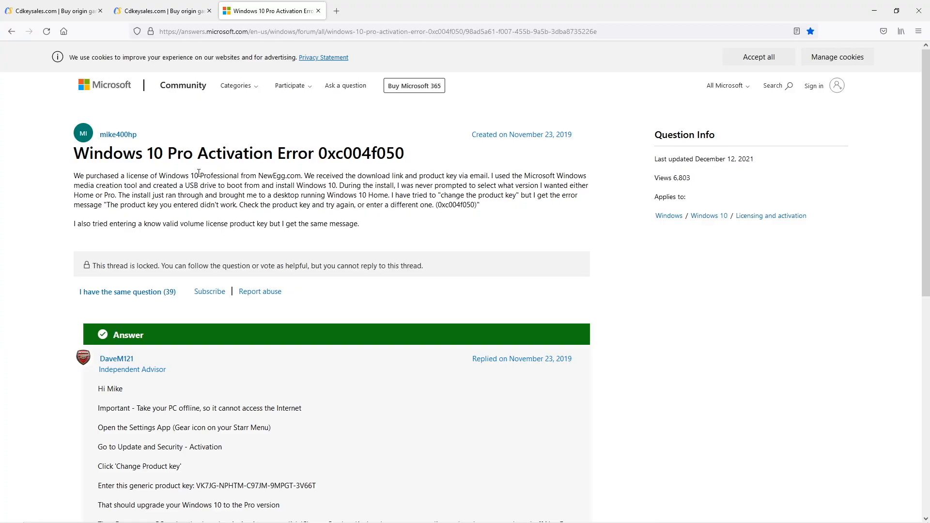
scroll(down, 3)
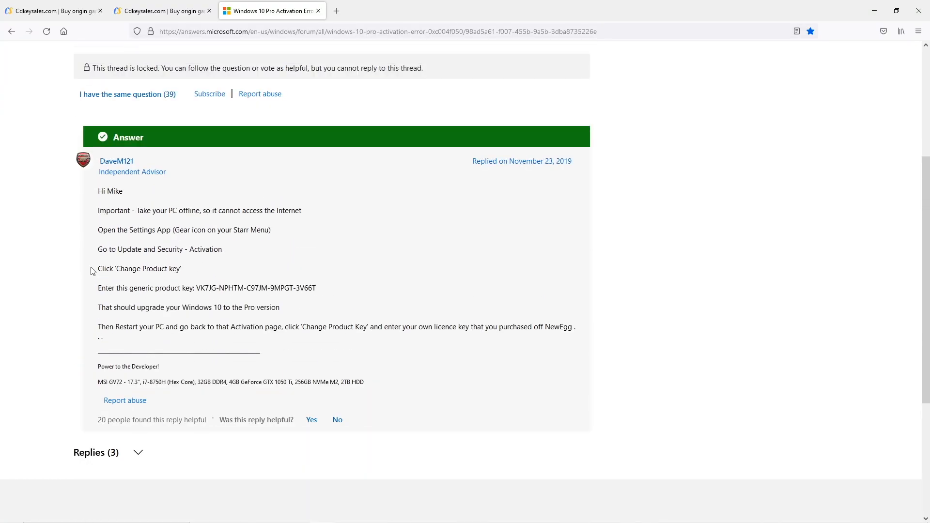
scroll(down, 3)
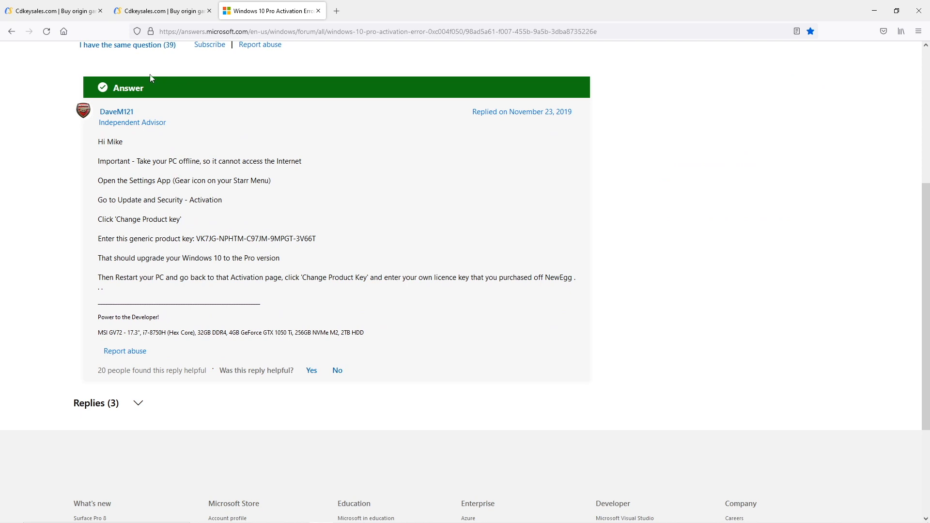
mouse_move(143, 160)
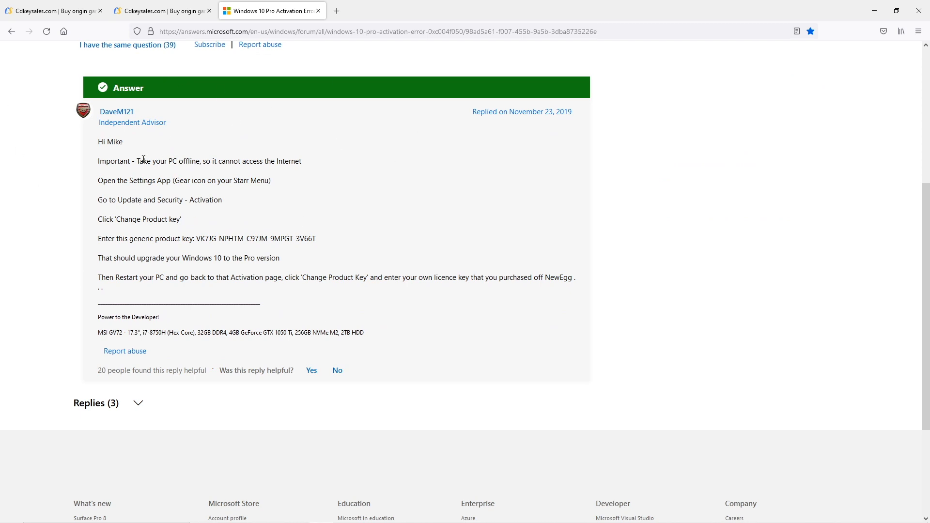
drag(141, 161, 300, 160)
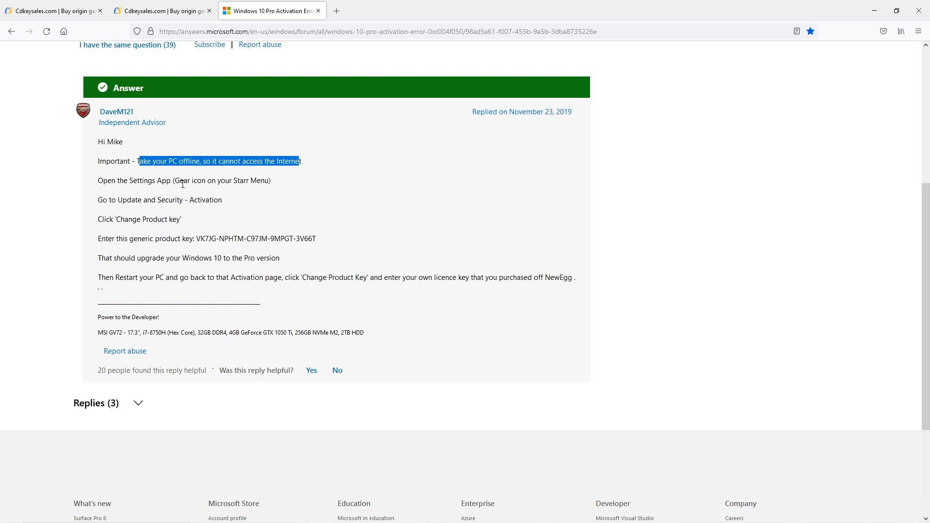
right_click(256, 238)
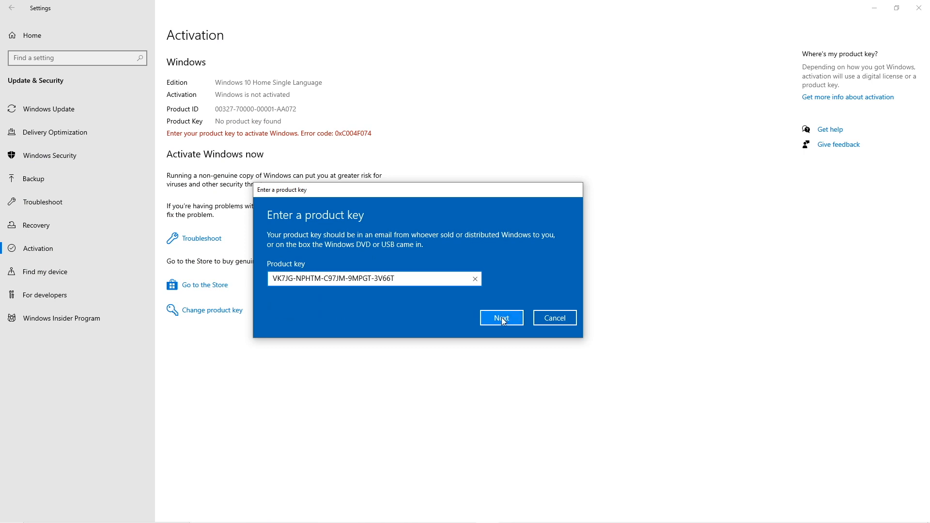
Submit the generic key and start the upgrade to Windows 10 Enterprise.
click(501, 318)
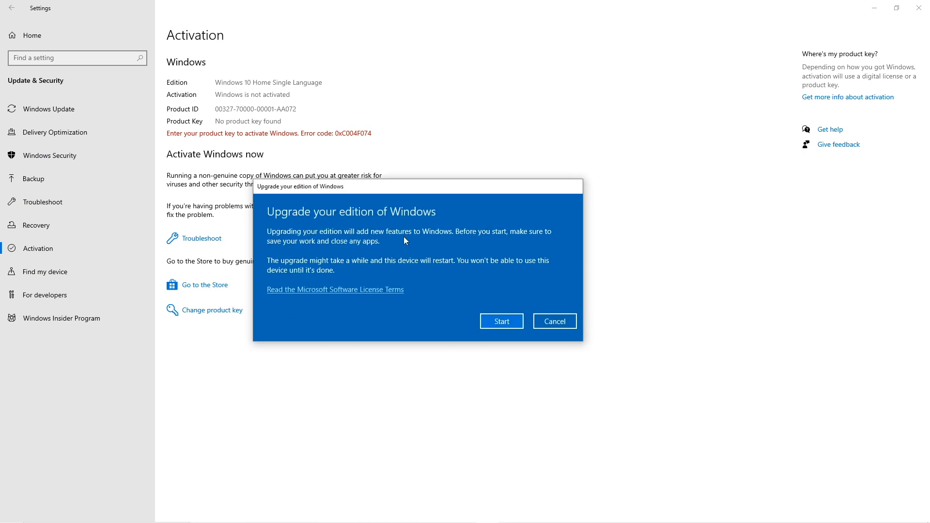
mouse_move(338, 237)
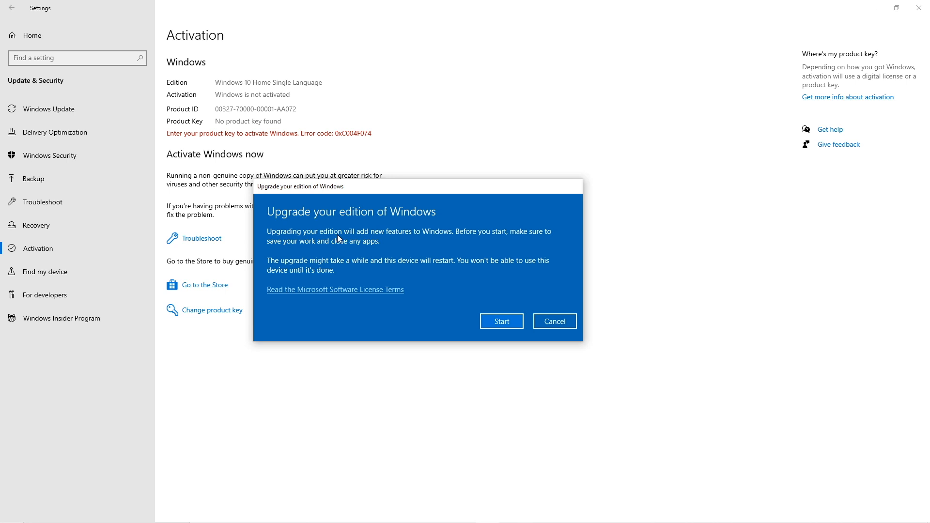
click(501, 320)
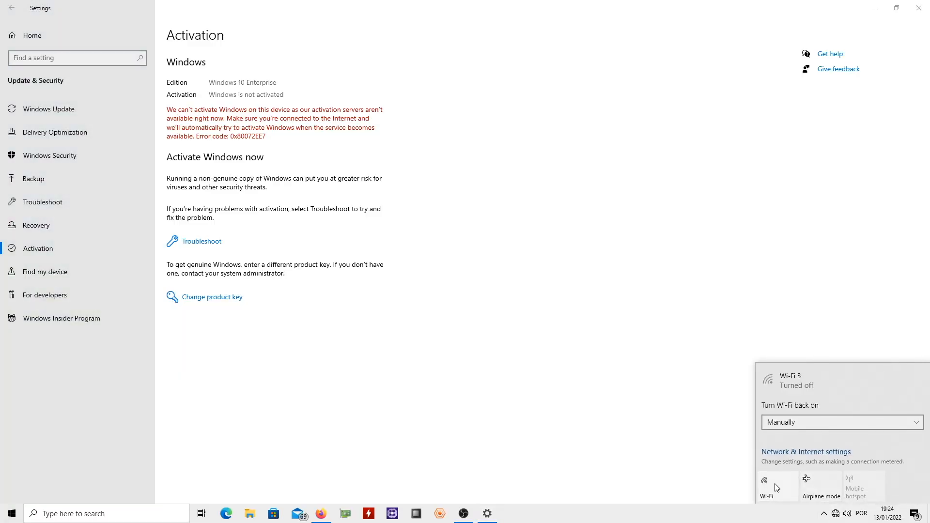
After restart, turn Wi-Fi back on and bring up product key entry again.
click(767, 485)
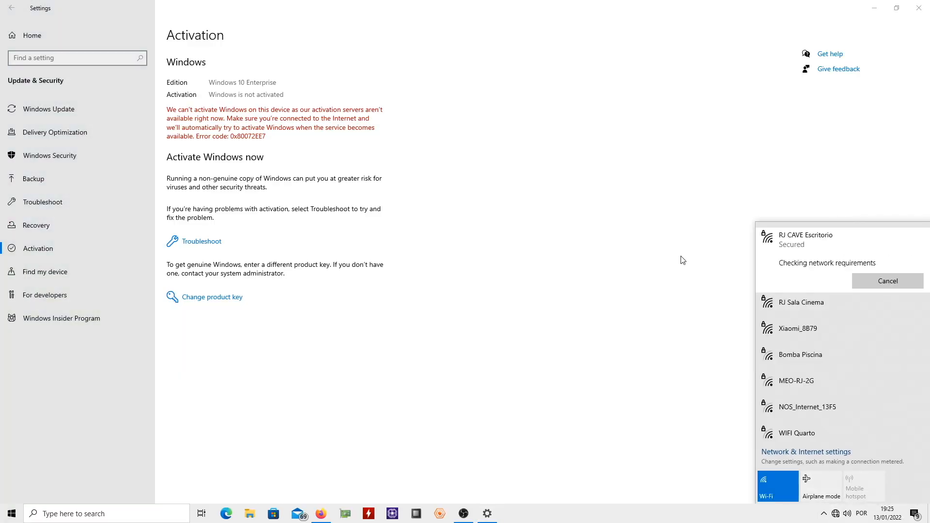
click(212, 296)
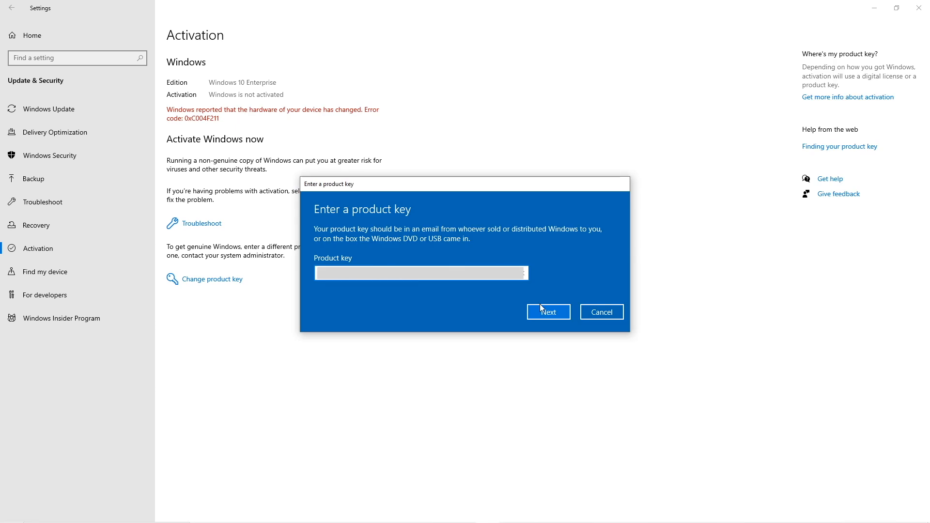
Submit the purchased key and activate, leaving Windows 10 Pro with a digital license.
click(547, 311)
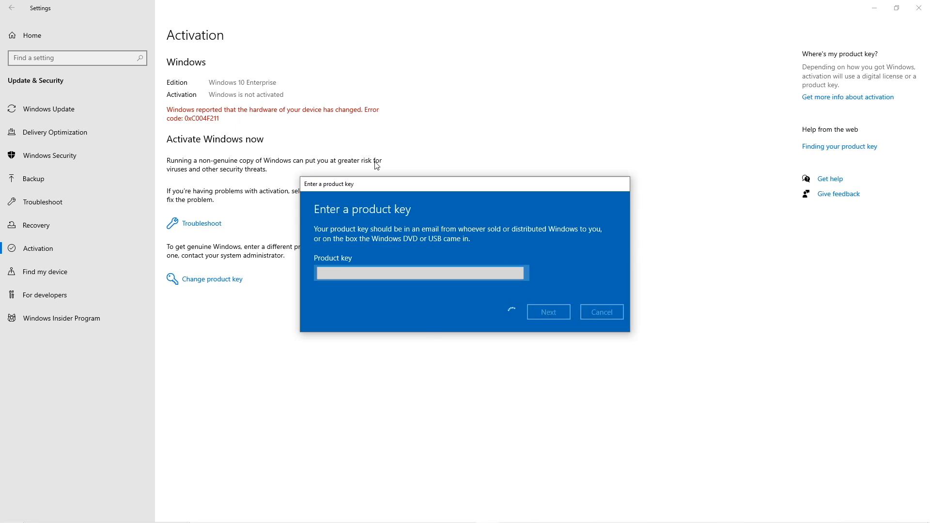
mouse_move(323, 140)
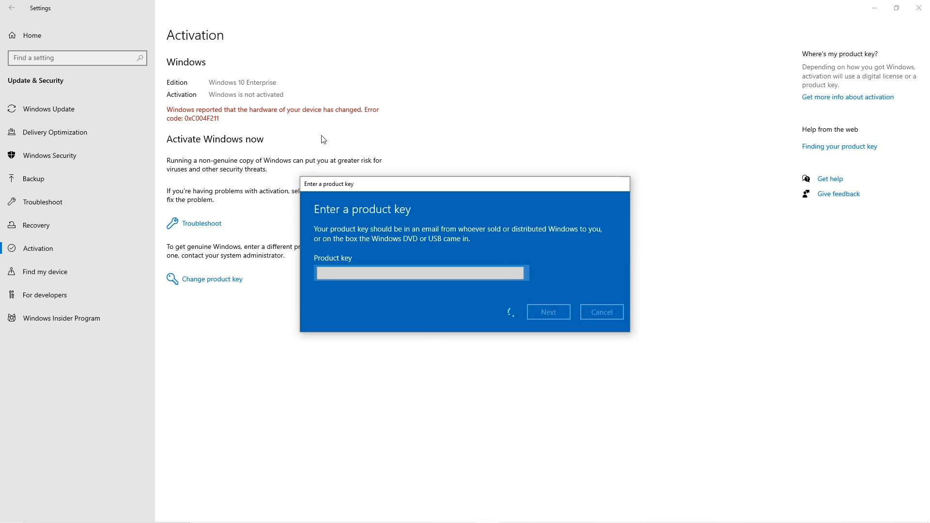
click(547, 311)
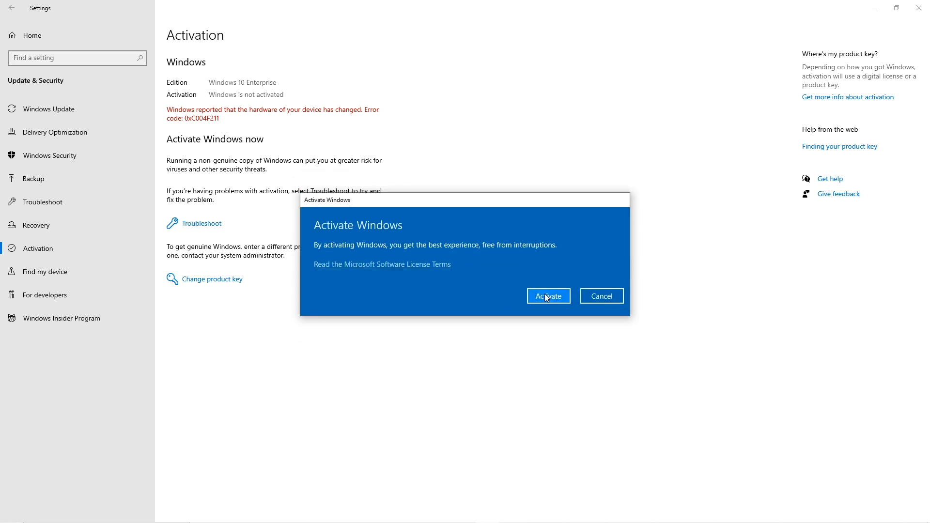
click(547, 295)
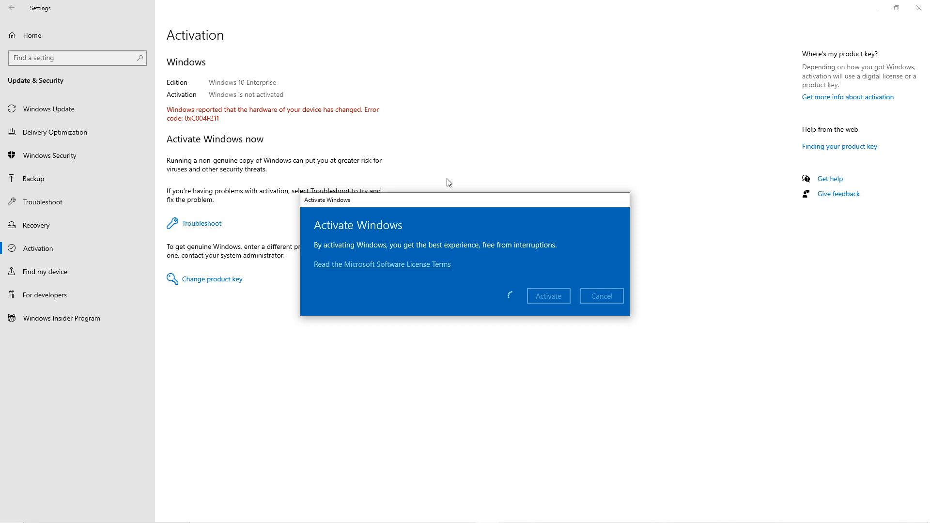
click(547, 295)
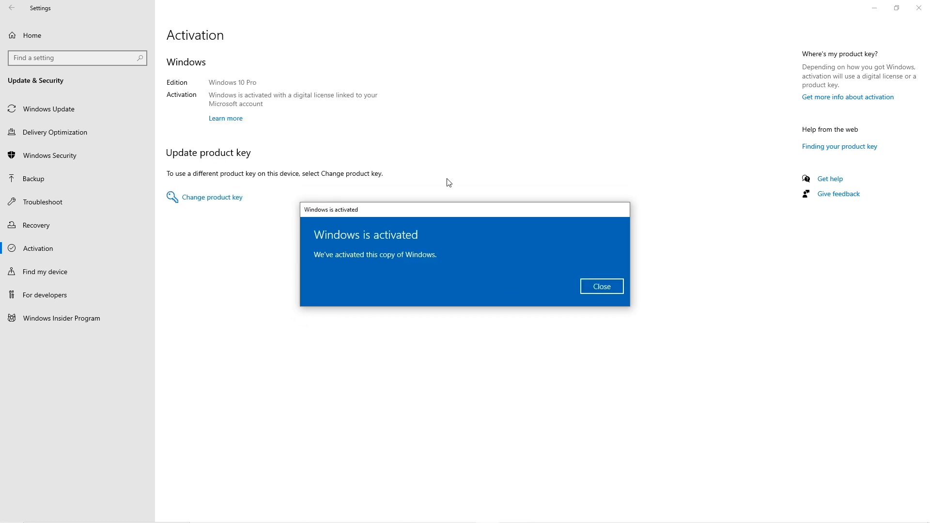